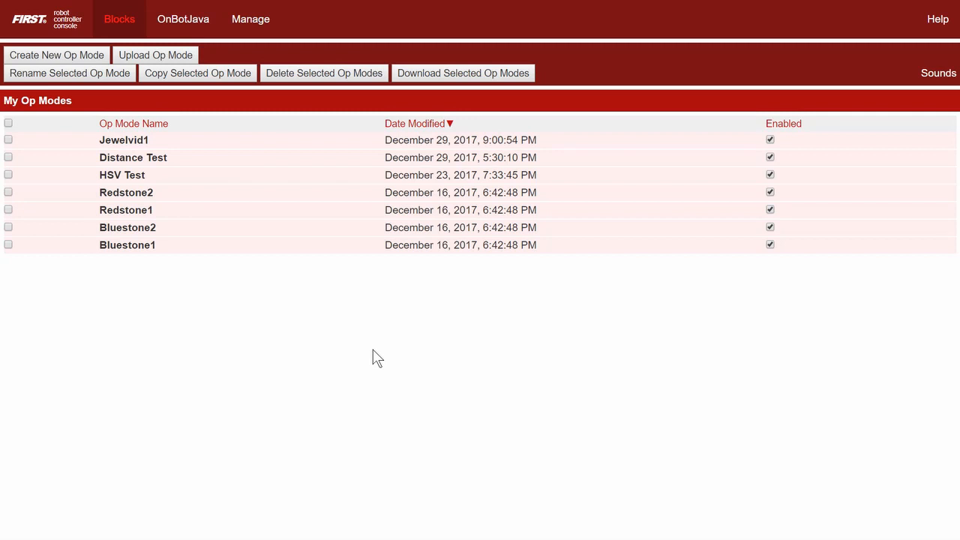
# Name a new op mode 'Auto Jewel' and confirm its creation.
pyautogui.click(56, 55)
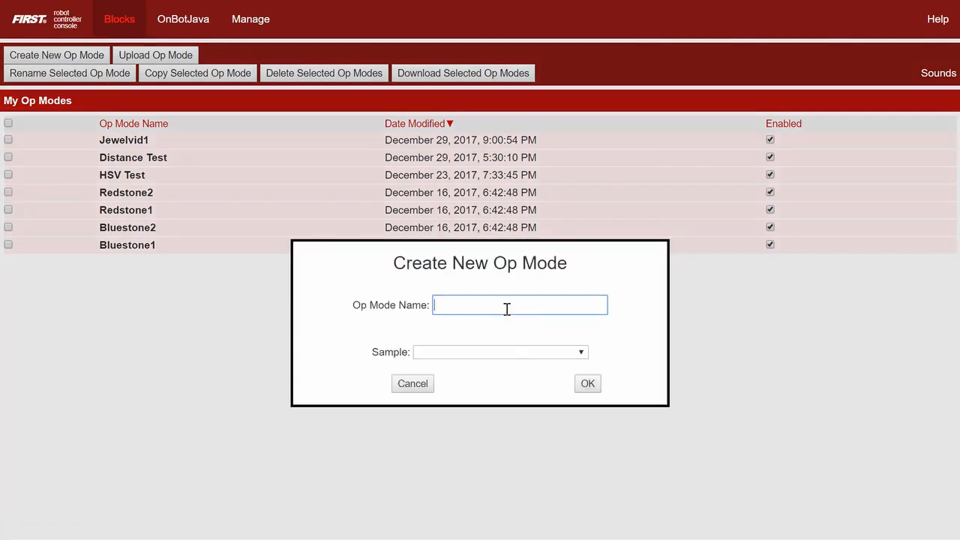
pyautogui.write('Auto Jewel')
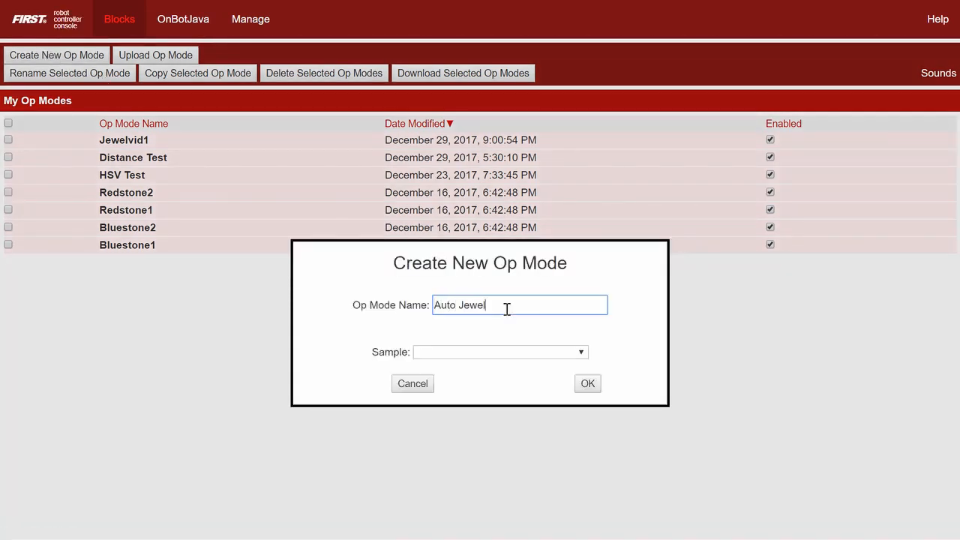
pyautogui.click(587, 383)
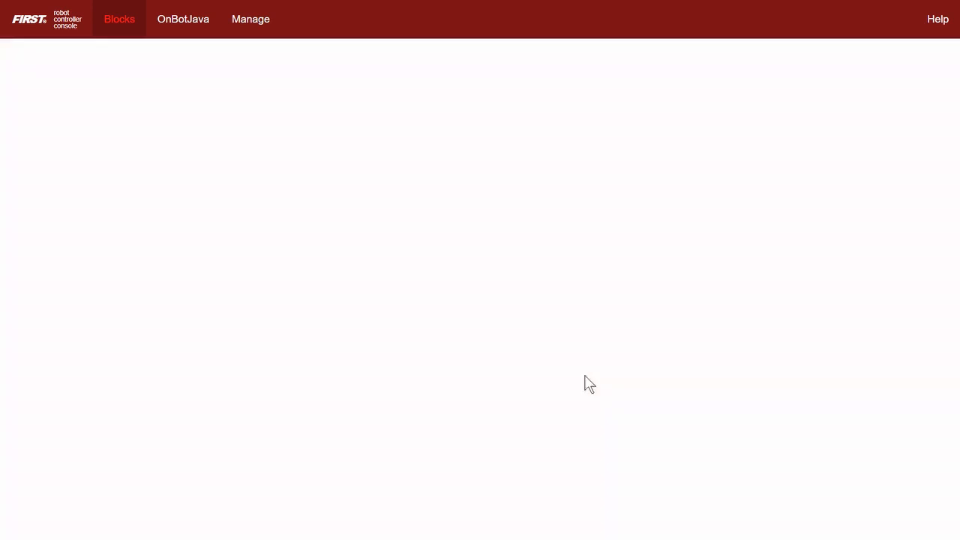
# Switch Auto Jewel to Autonomous and set jewel_pan to 0.5 and jewel_tilt to 1 at init.
pyautogui.click(119, 19)
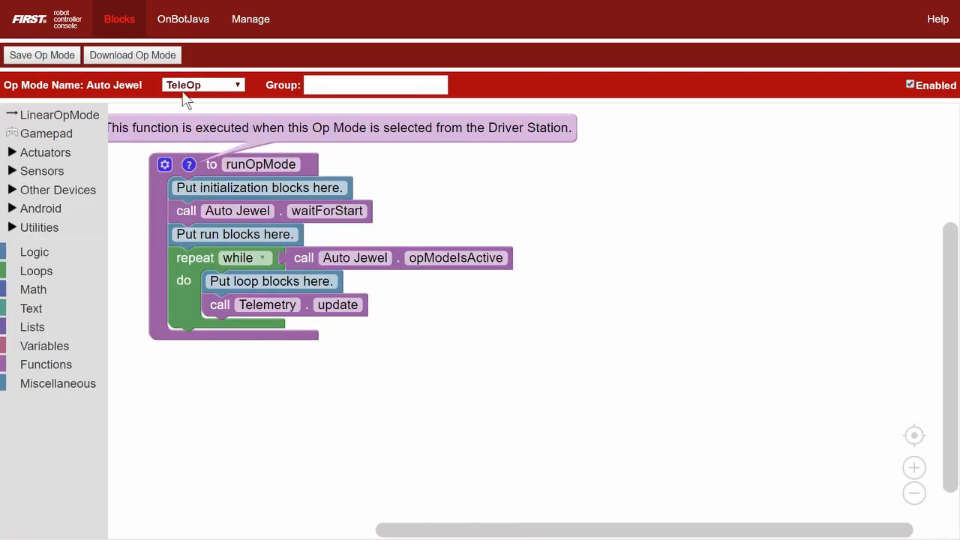
pyautogui.click(202, 85)
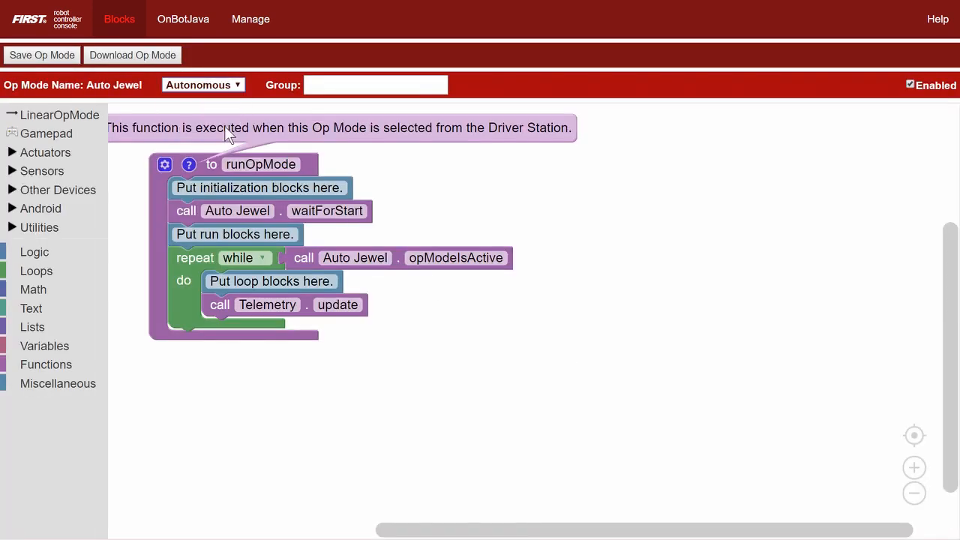
pyautogui.moveTo(844, 465)
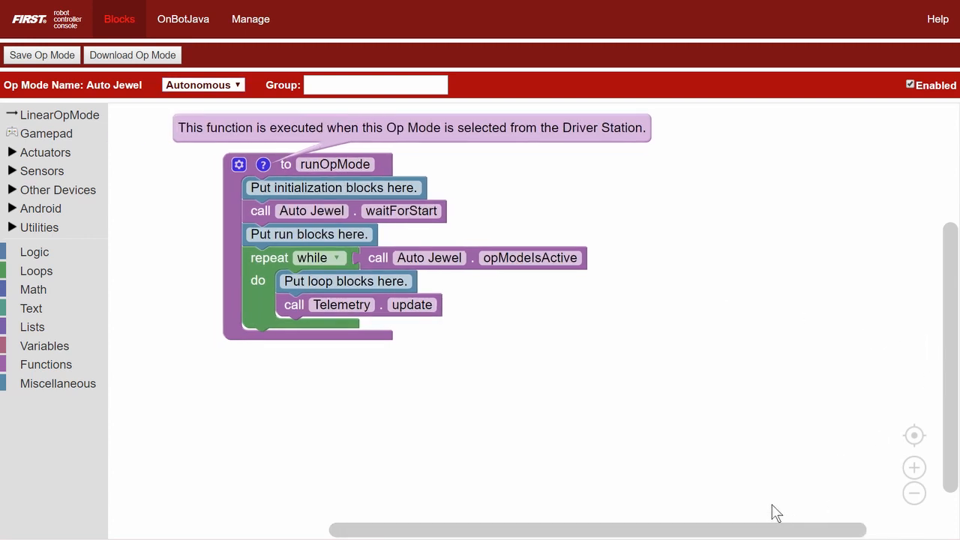
pyautogui.click(45, 152)
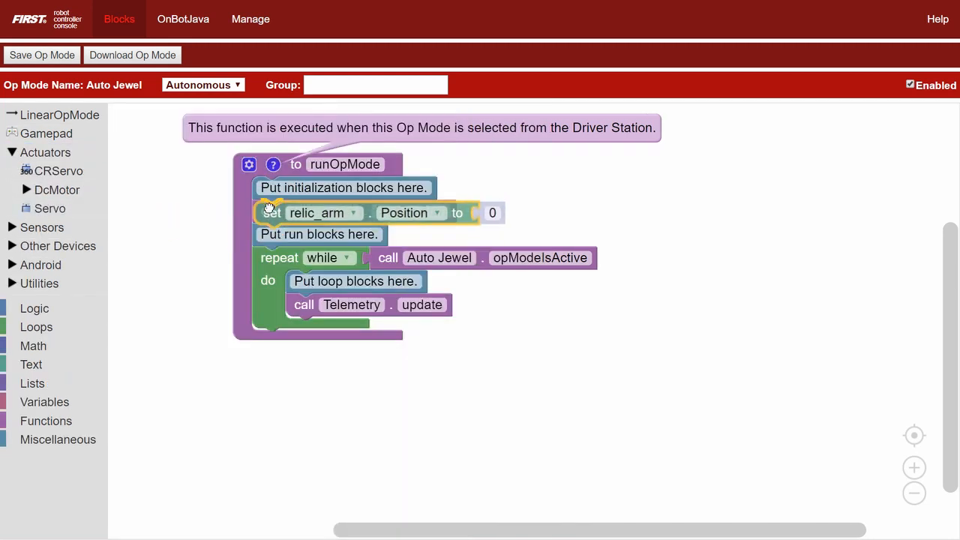
pyautogui.click(350, 212)
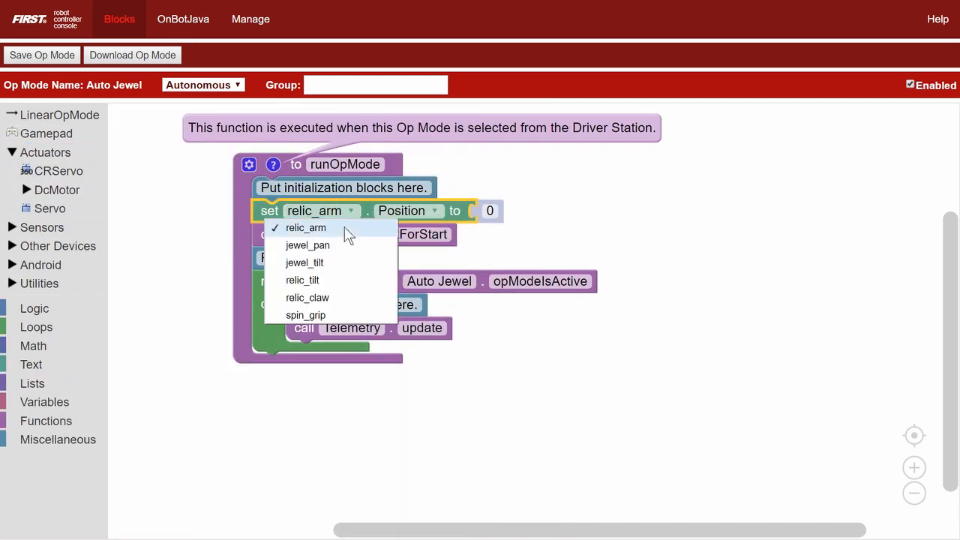
pyautogui.click(307, 245)
pyautogui.write('.5')
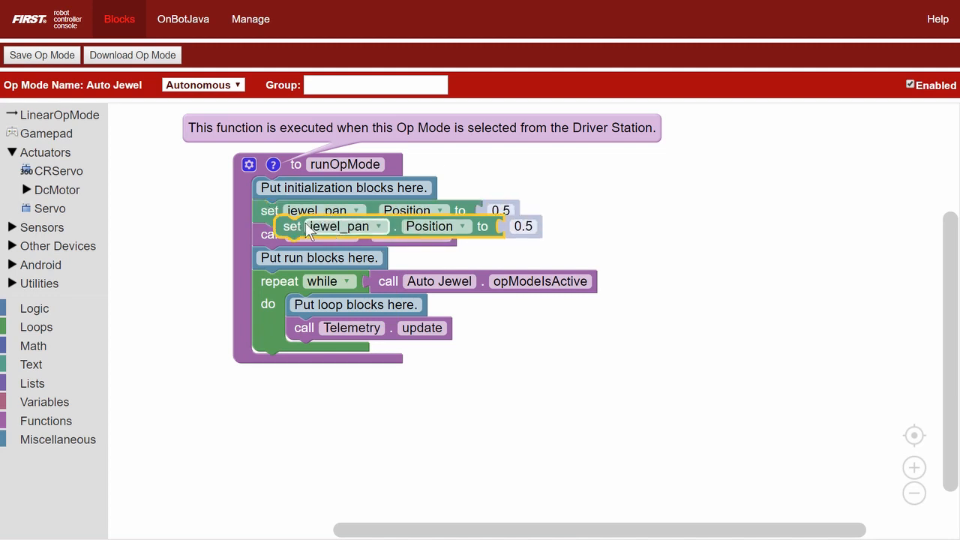
pyautogui.click(354, 234)
pyautogui.write('1')
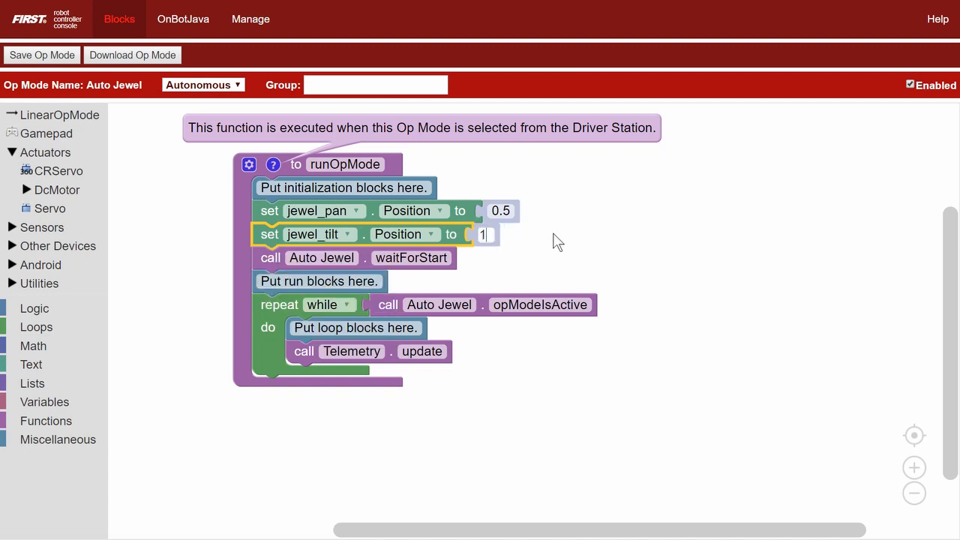
# Pull the servo blocks out of runOpMode and start an 'Init Servos' function.
pyautogui.moveTo(269, 211); pyautogui.dragTo(562, 287)
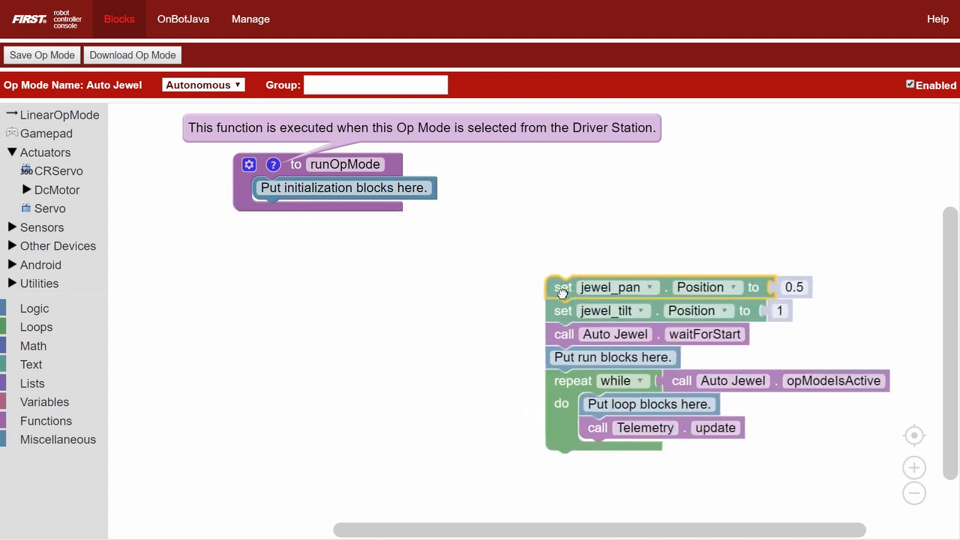
pyautogui.moveTo(562, 288); pyautogui.dragTo(264, 219)
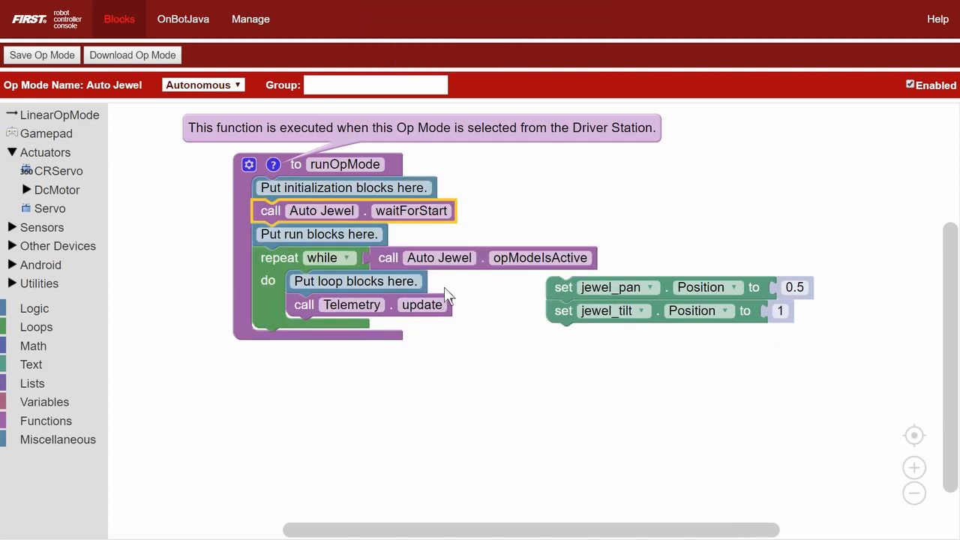
pyautogui.moveTo(39, 426)
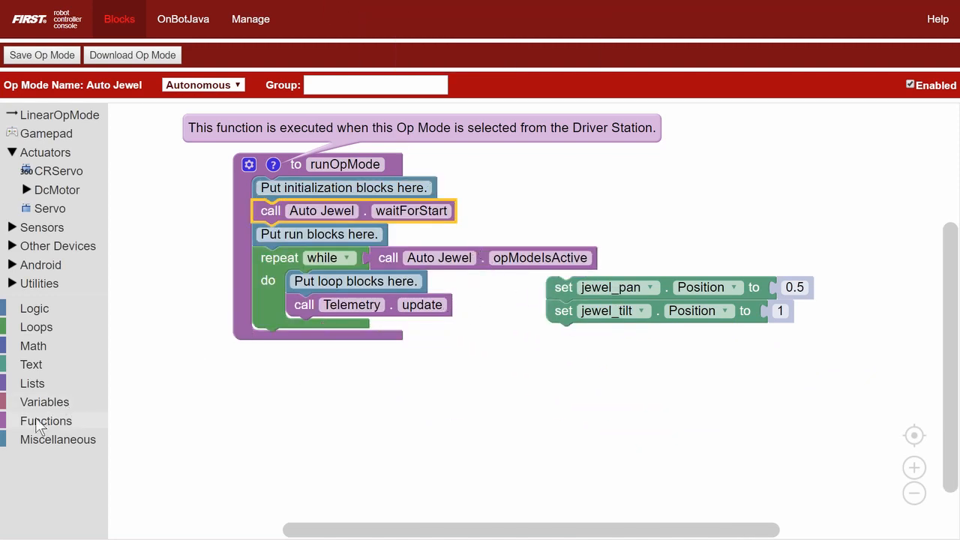
pyautogui.click(46, 421)
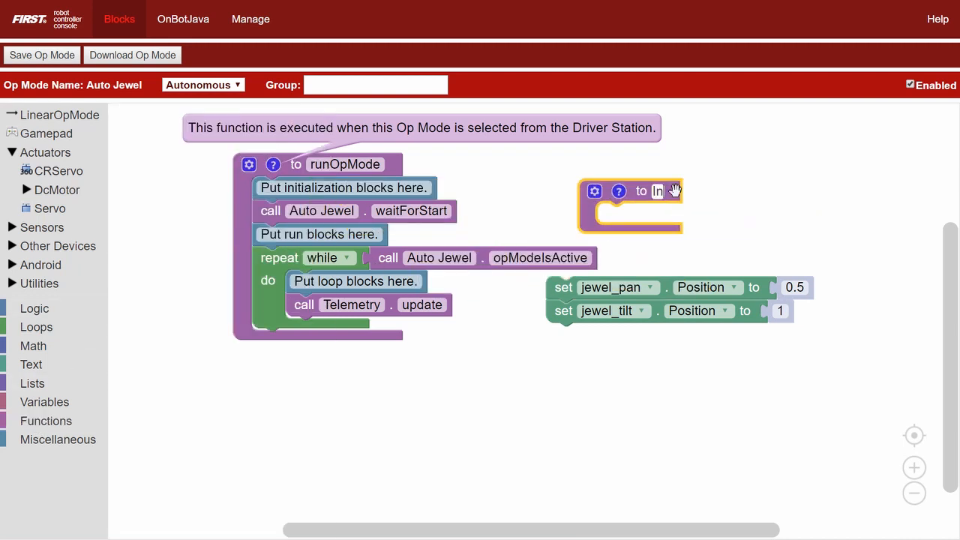
pyautogui.write('Init Servos')
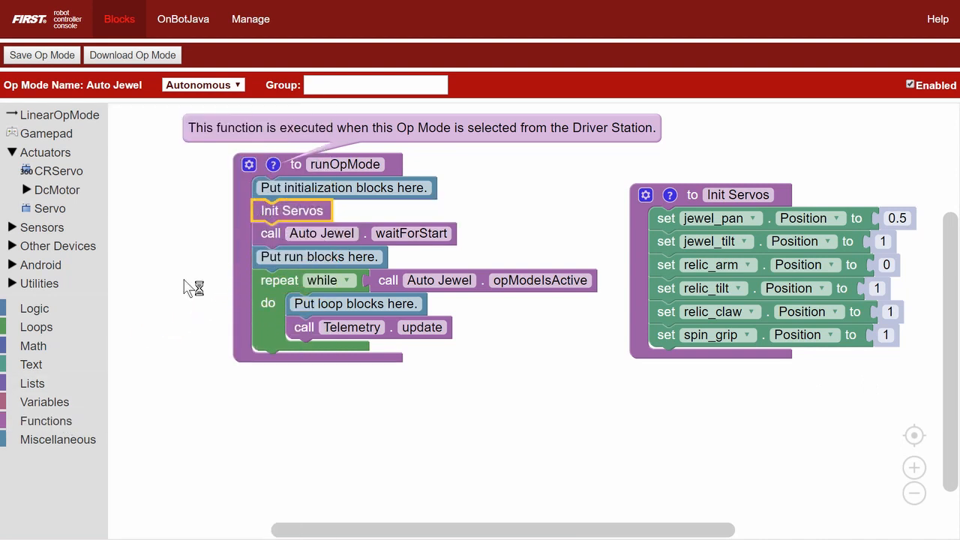
# Build the MoveJewel function with a tilt input driving jewel_tilt's position.
pyautogui.click(46, 421)
pyautogui.write('p')
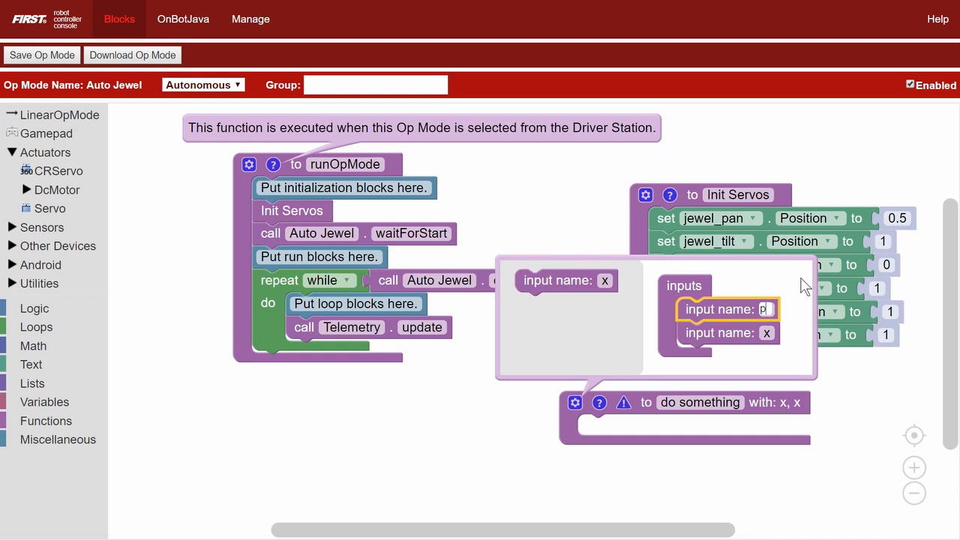
pyautogui.write('tilt')
pyautogui.click(700, 402)
pyautogui.write('MoveJewel')
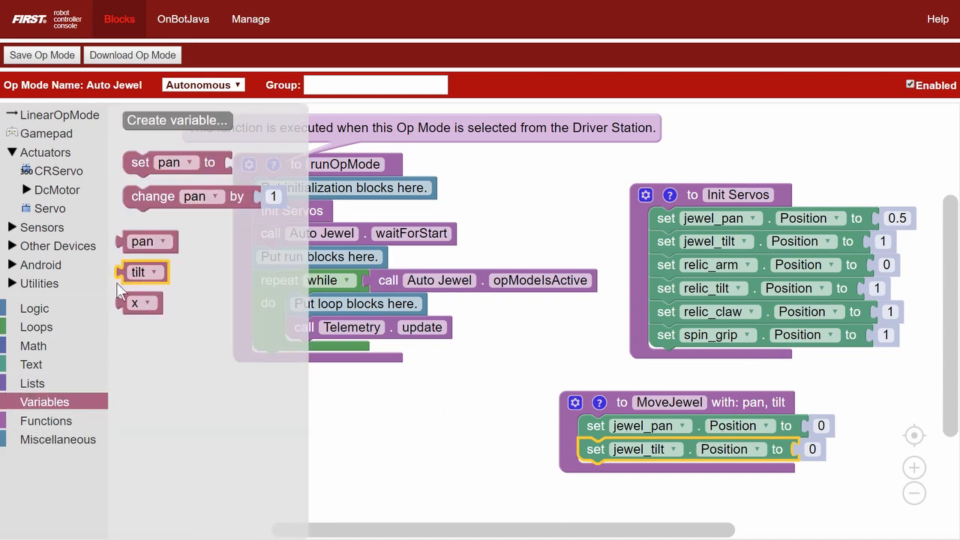
pyautogui.moveTo(138, 271); pyautogui.dragTo(822, 448)
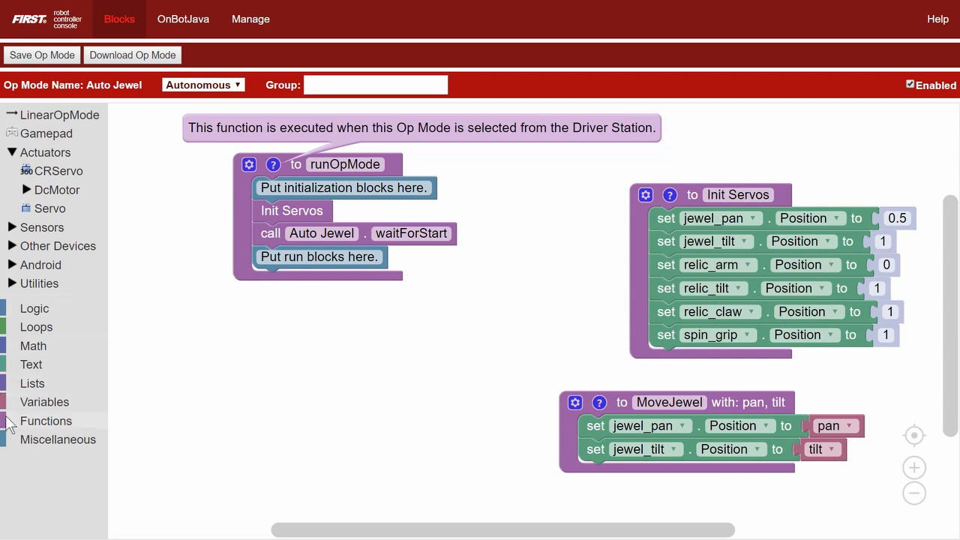
# Call MoveJewel in runOpMode with pan 0.5 and tilt 0.24, then sleep 2000 ms.
pyautogui.click(46, 421)
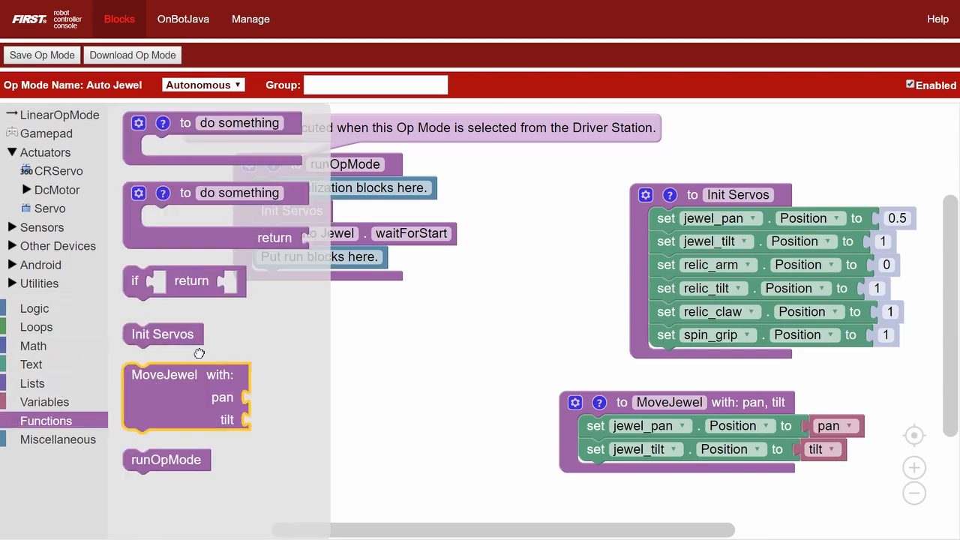
pyautogui.click(33, 346)
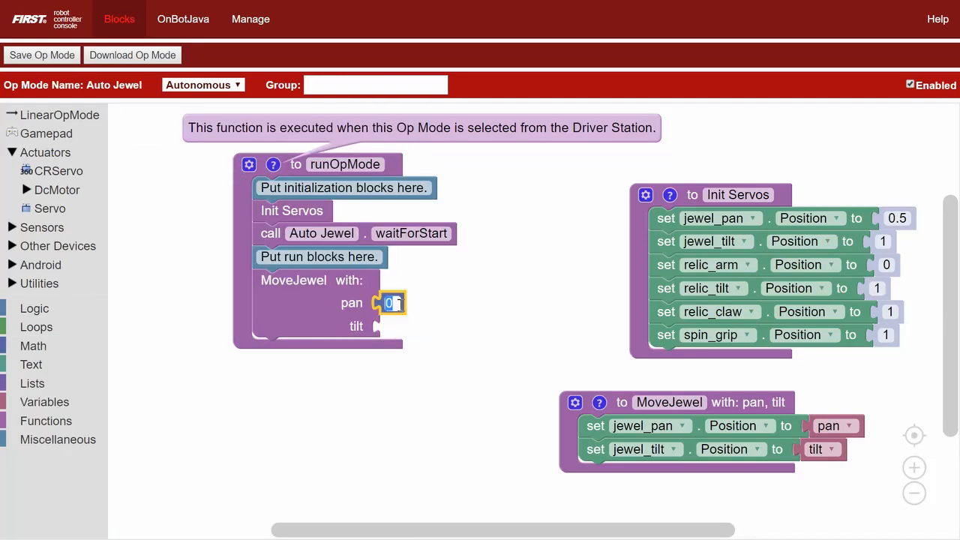
pyautogui.click(33, 346)
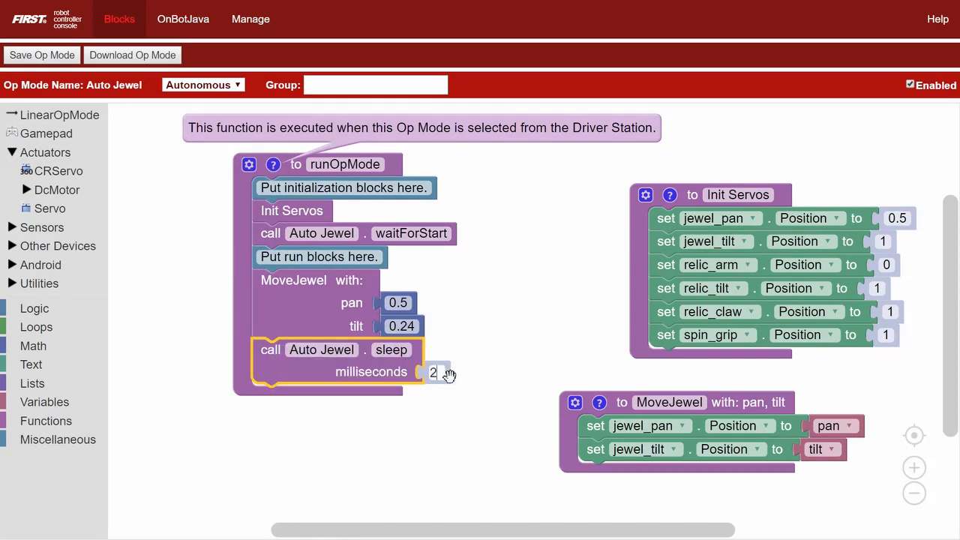
pyautogui.write('2000')
pyautogui.write('ReturnHue')
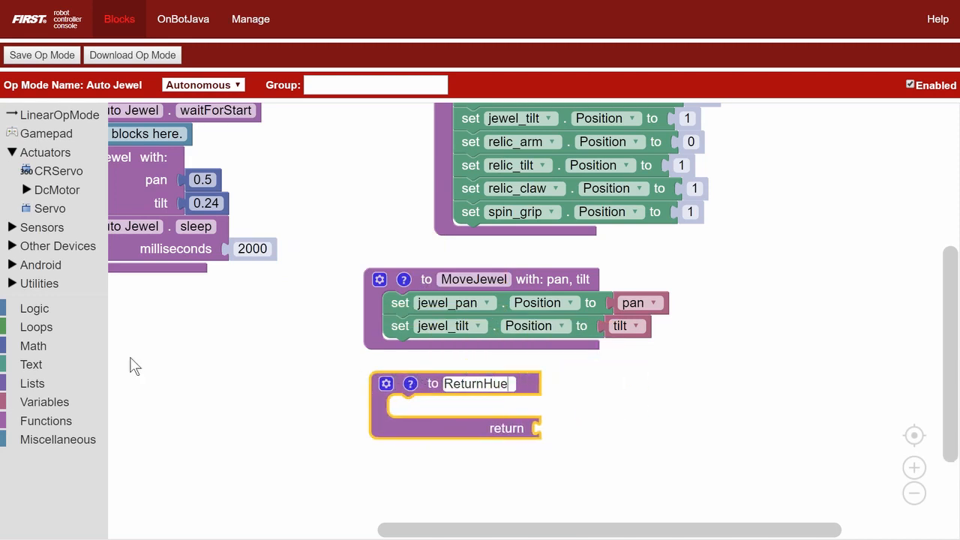
# Make ReturnHue return Color.Hue of argbToColor using jewel_color sensor readings.
pyautogui.click(48, 340)
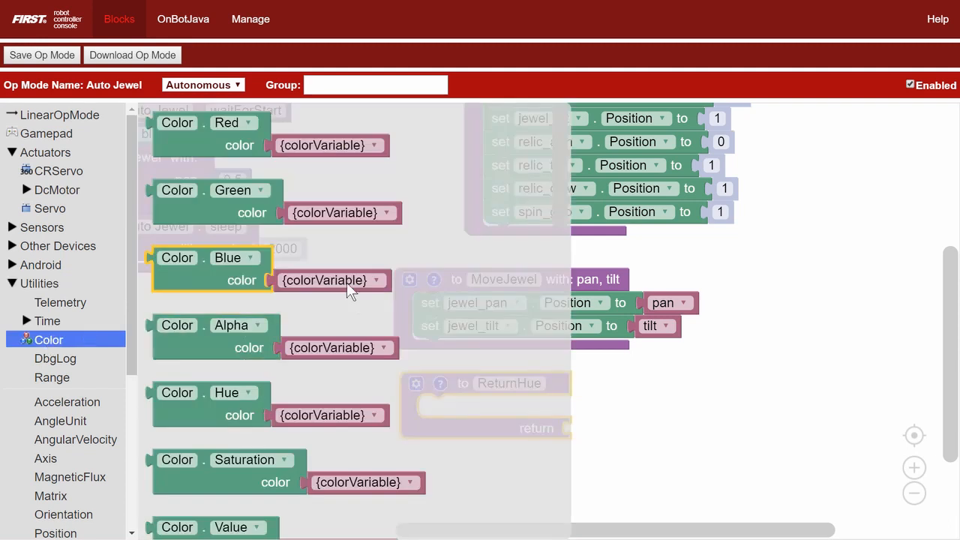
pyautogui.moveTo(177, 392); pyautogui.dragTo(621, 424)
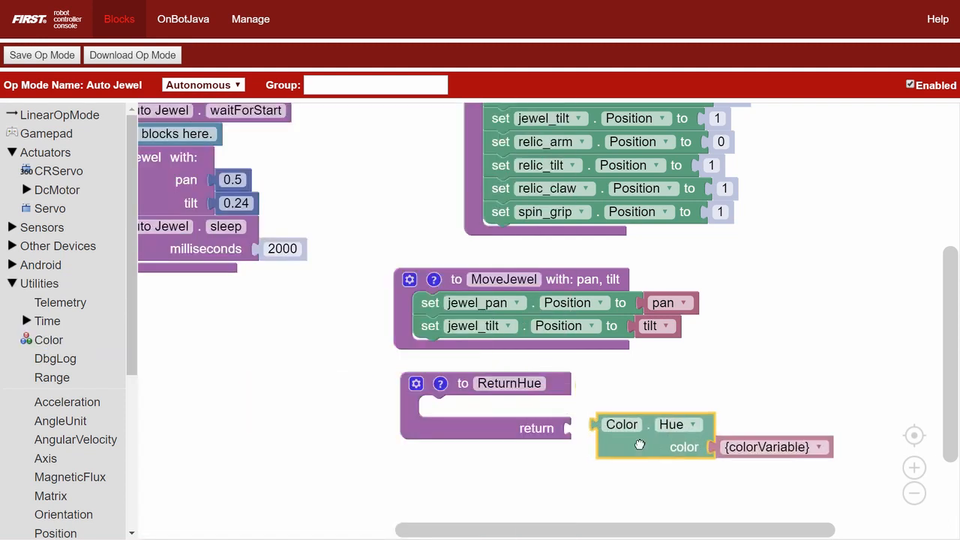
pyautogui.click(48, 340)
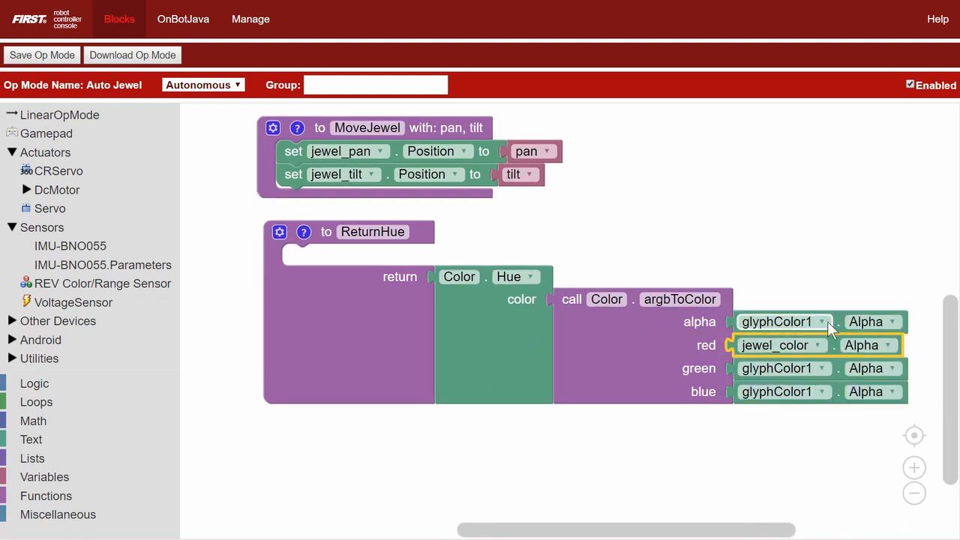
pyautogui.click(870, 322)
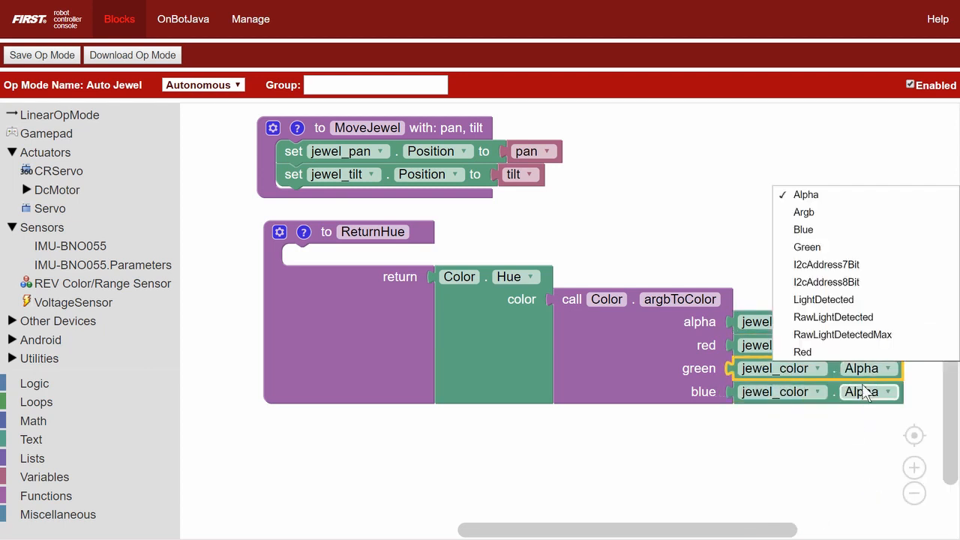
# Place the {colorVariable} variable block and choose Rename variable from its dropdown.
pyautogui.click(804, 230)
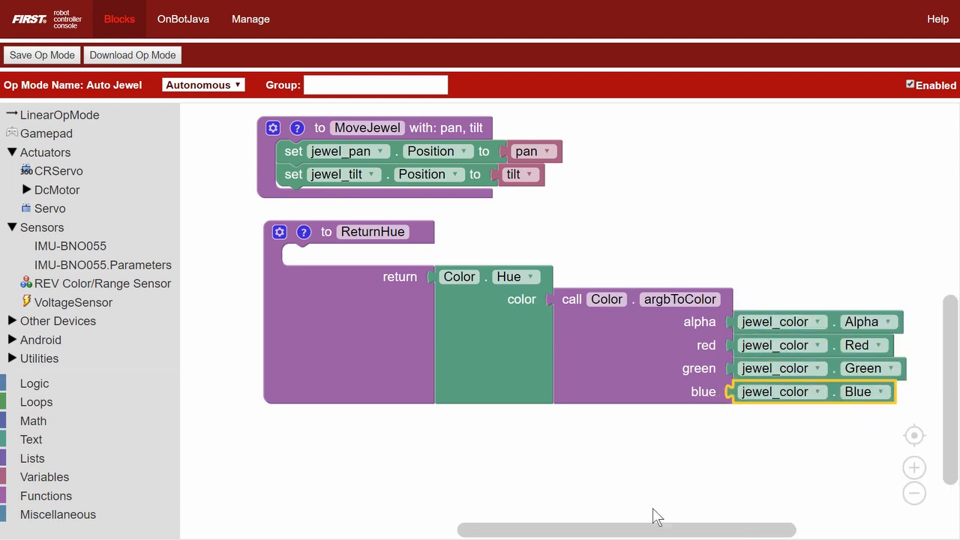
pyautogui.click(44, 476)
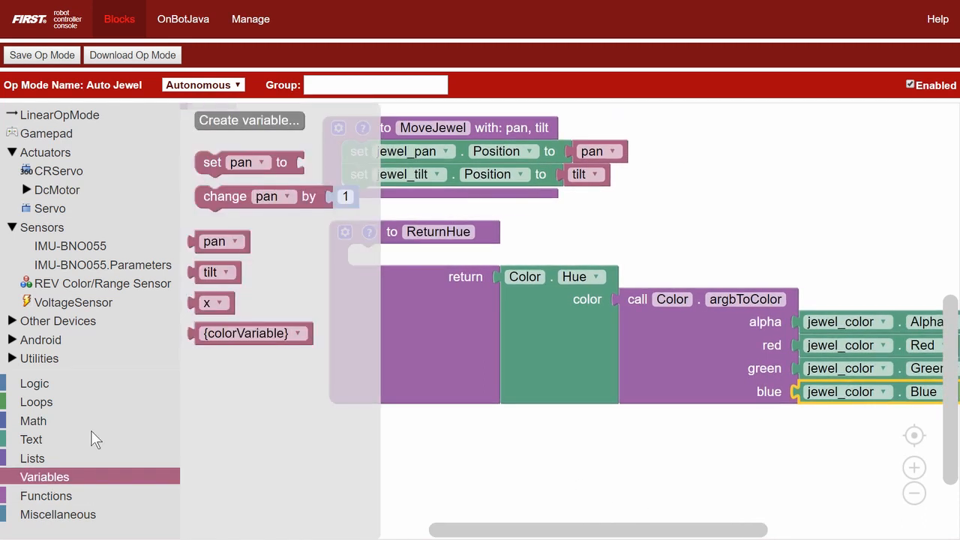
pyautogui.moveTo(246, 333); pyautogui.dragTo(573, 441)
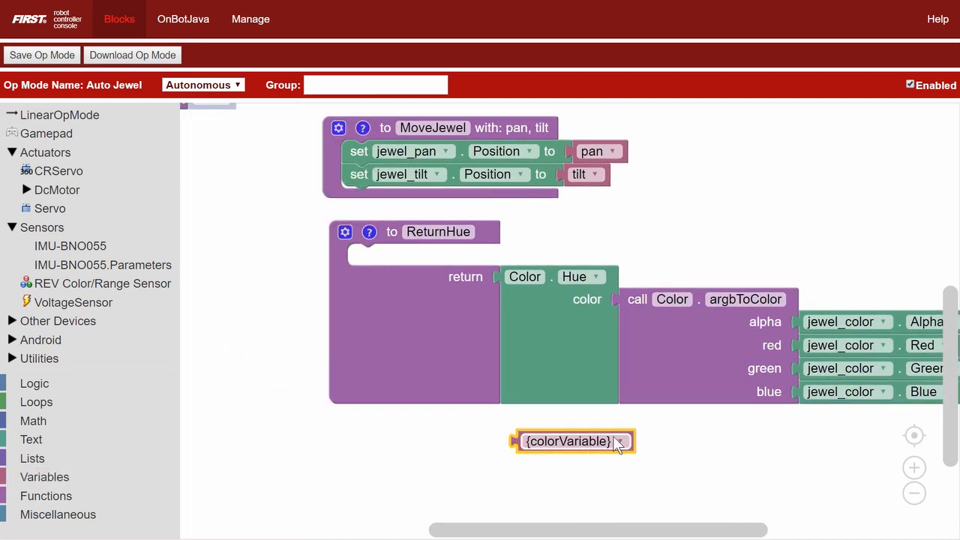
pyautogui.click(565, 406)
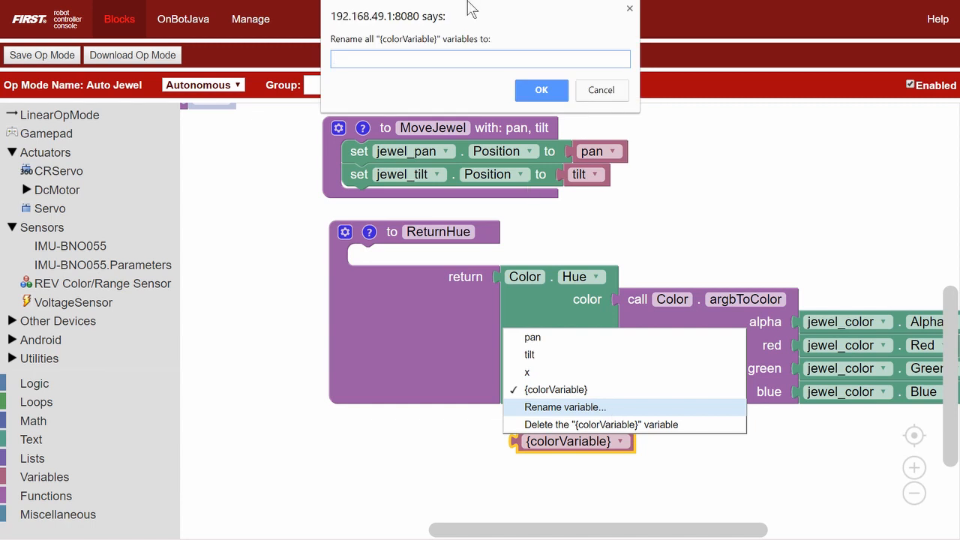
pyautogui.click(541, 90)
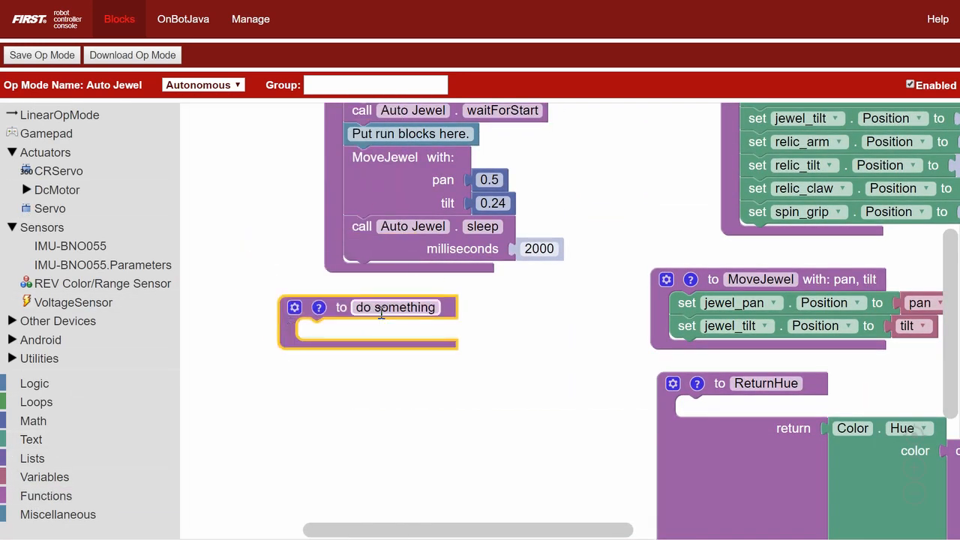
# Name the function KnockJewel and create variable ServoIncrement with starting value .5.
pyautogui.write('KnockJewel')
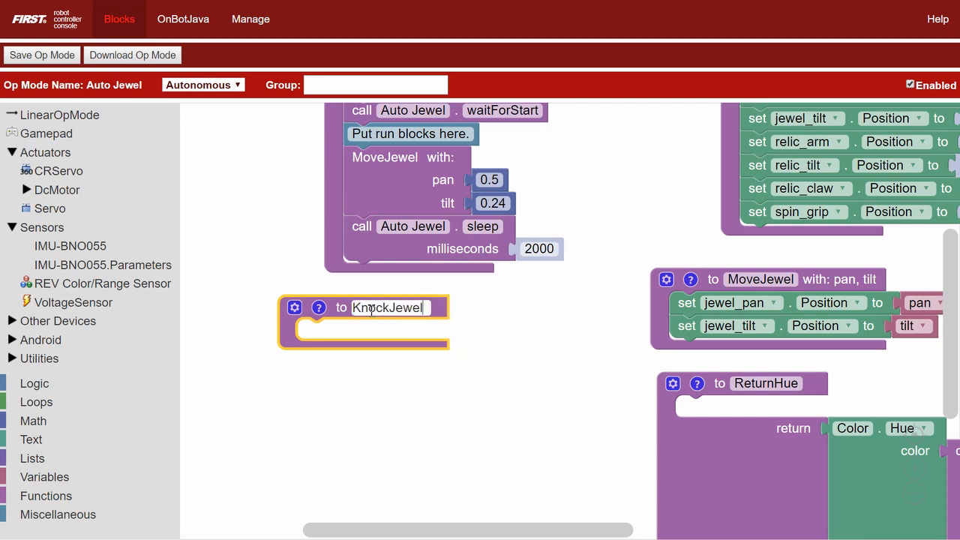
pyautogui.moveTo(33, 421)
pyautogui.write('S')
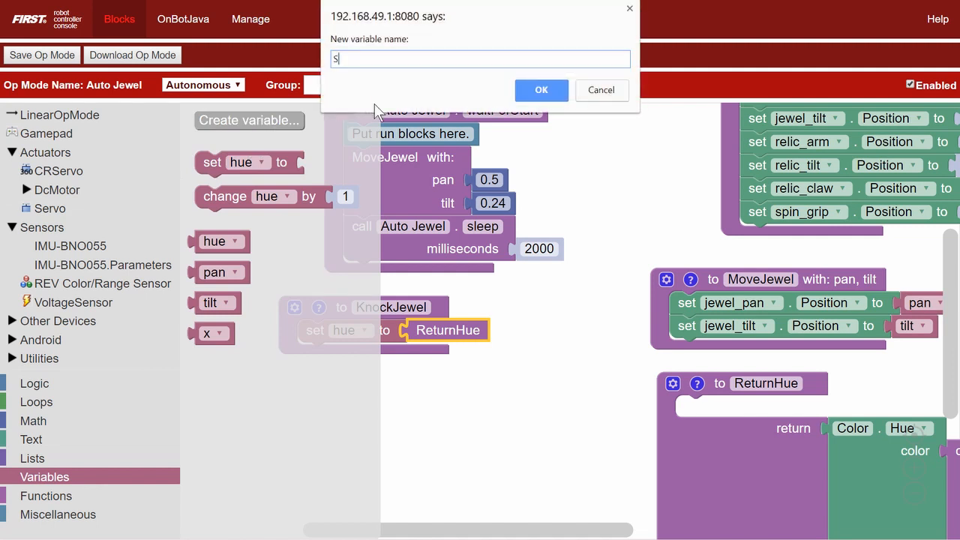
pyautogui.write('ervoIncriment')
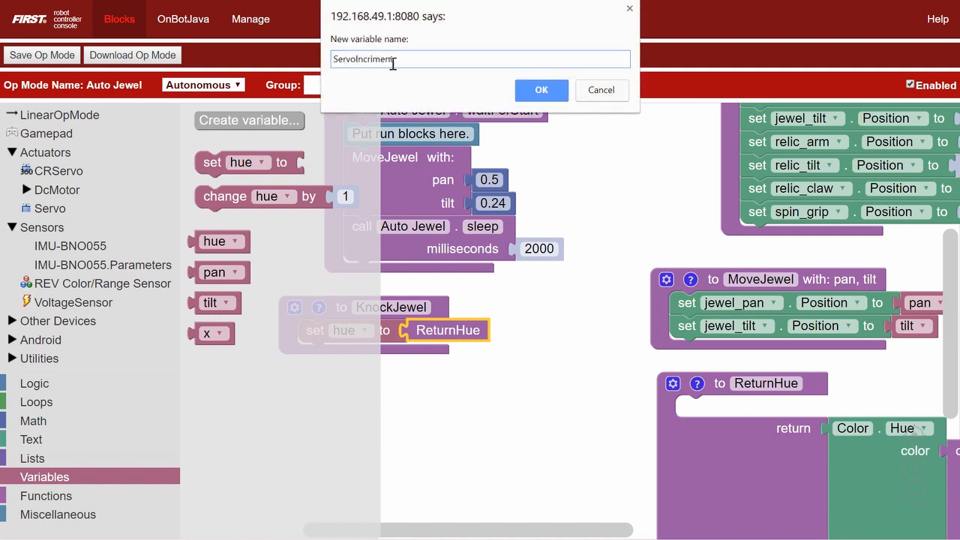
pyautogui.click(382, 59)
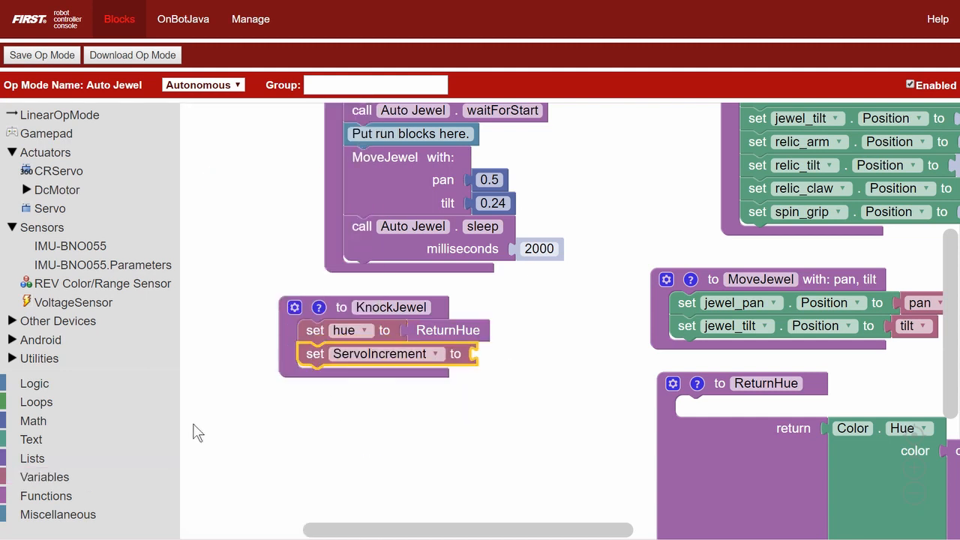
pyautogui.click(33, 421)
pyautogui.write('.5')
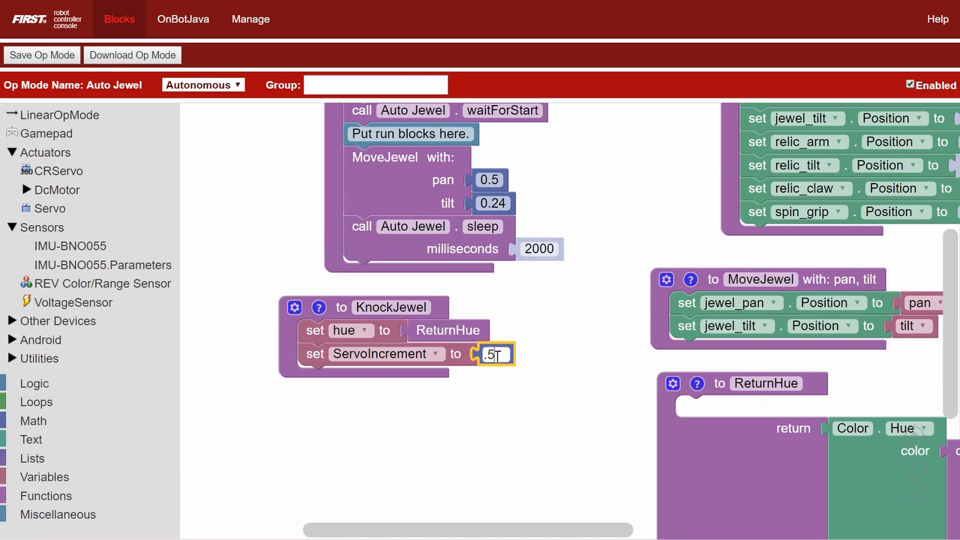
pyautogui.click(34, 384)
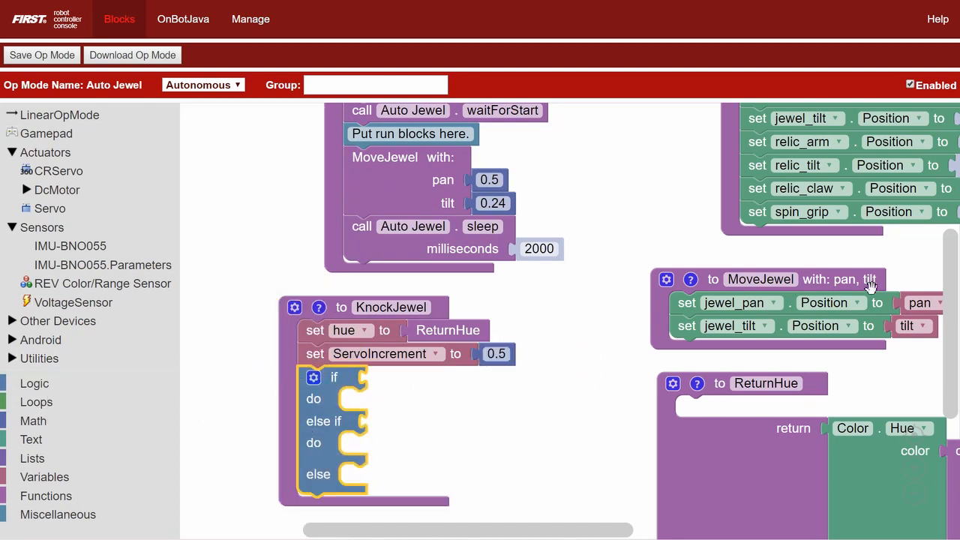
# Make KnockJewel's if test hue ≥ 150 and hue ≤ 225.
pyautogui.click(35, 383)
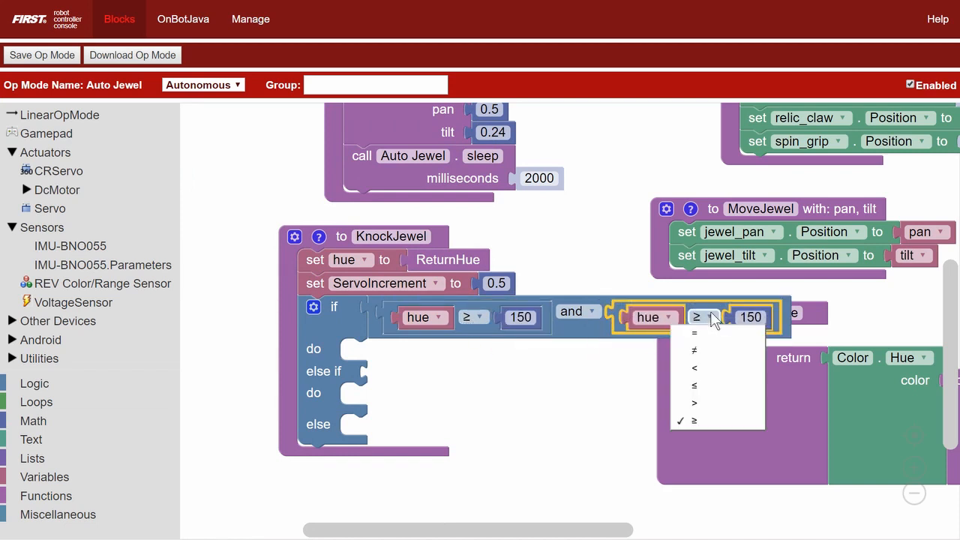
pyautogui.click(694, 385)
pyautogui.write('225')
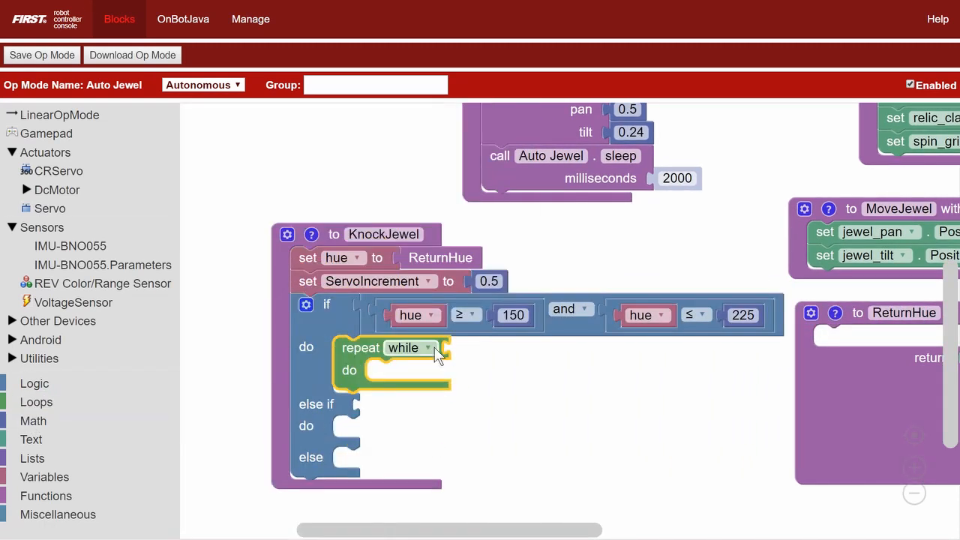
# Loop while opModeIsActive and ServoIncrement > 0.3, changing ServoIncrement by -0.01.
pyautogui.click(34, 383)
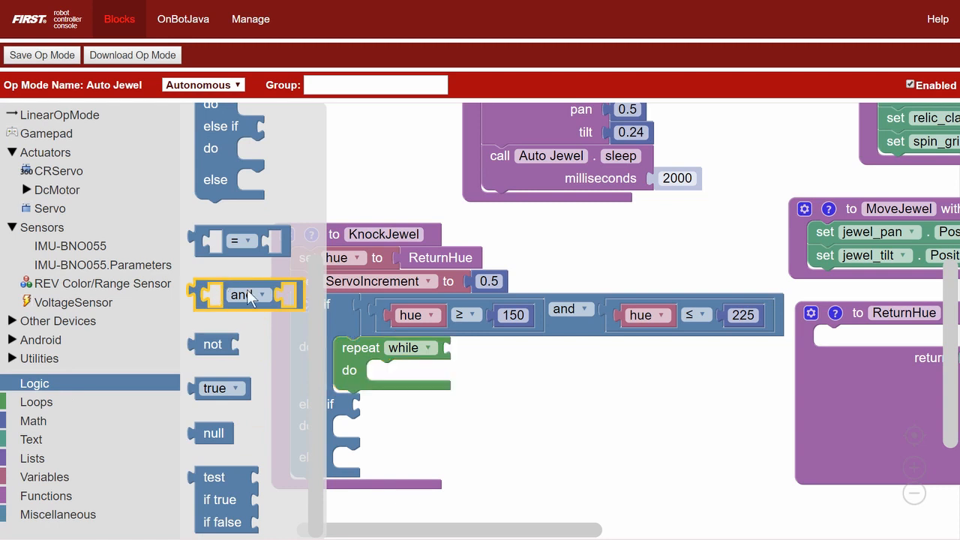
pyautogui.click(59, 114)
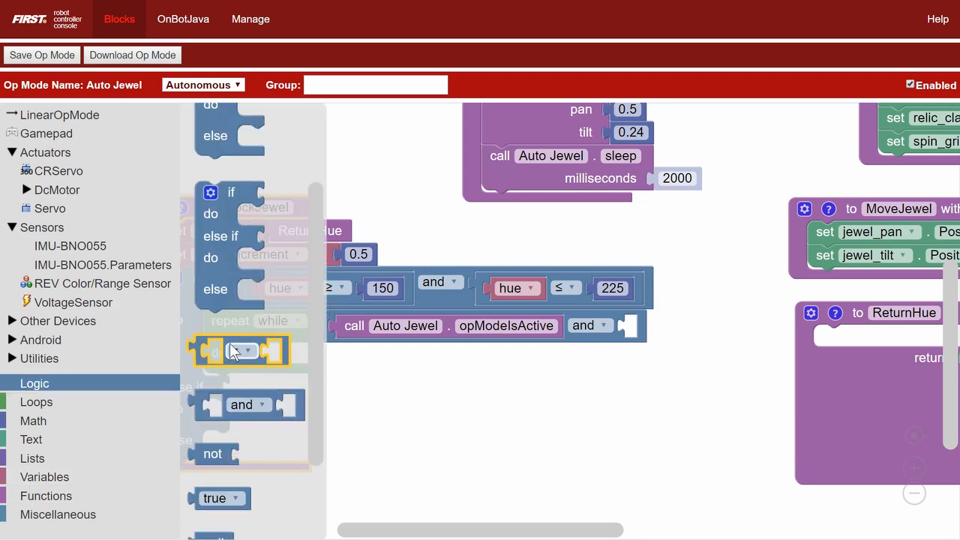
pyautogui.click(673, 330)
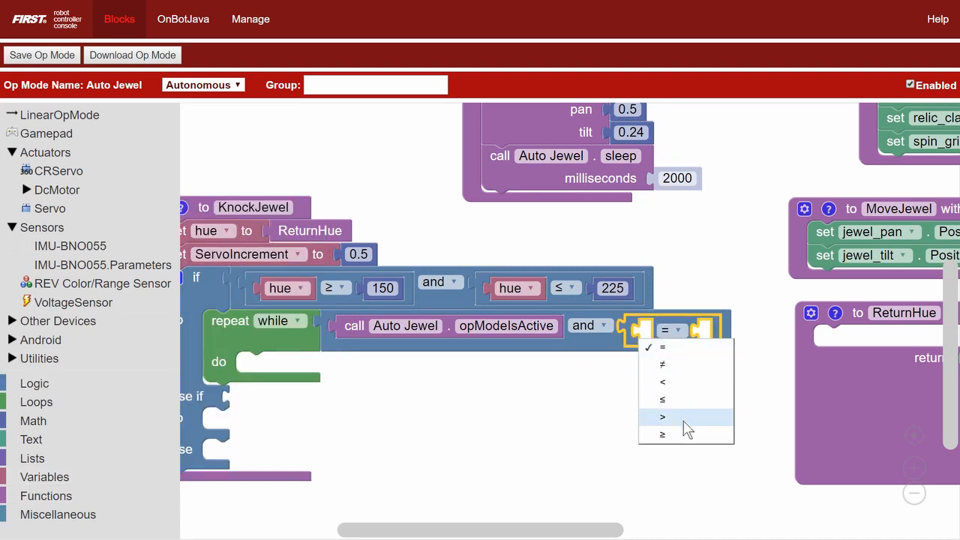
pyautogui.click(663, 416)
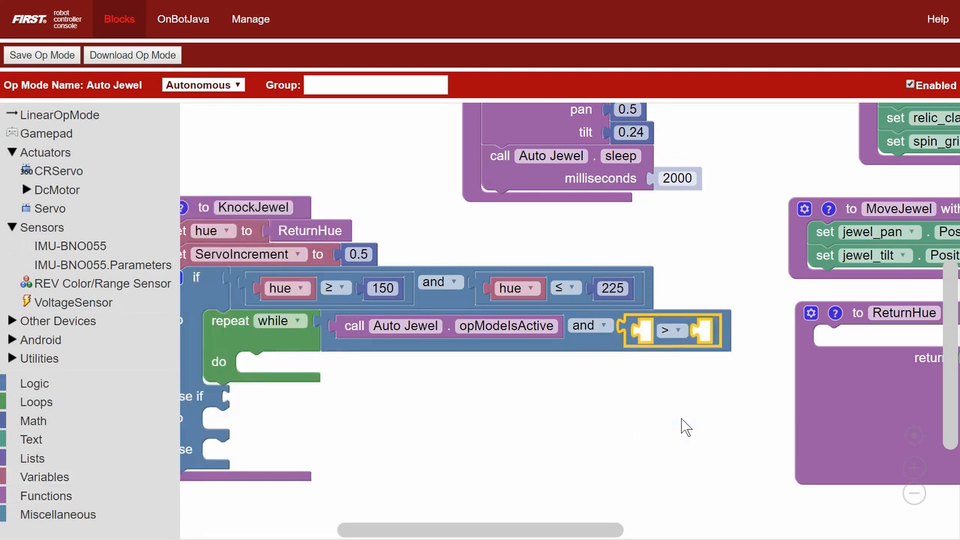
pyautogui.click(44, 476)
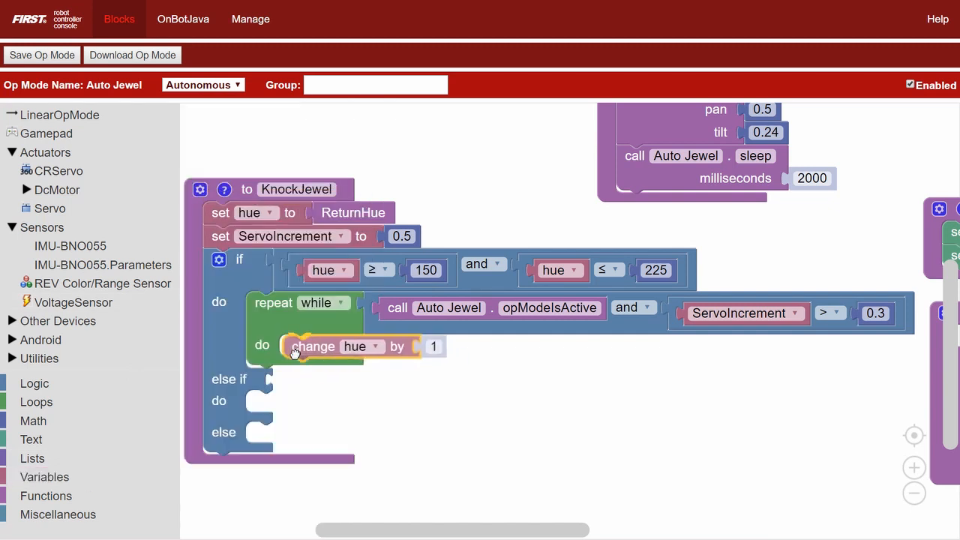
pyautogui.click(362, 346)
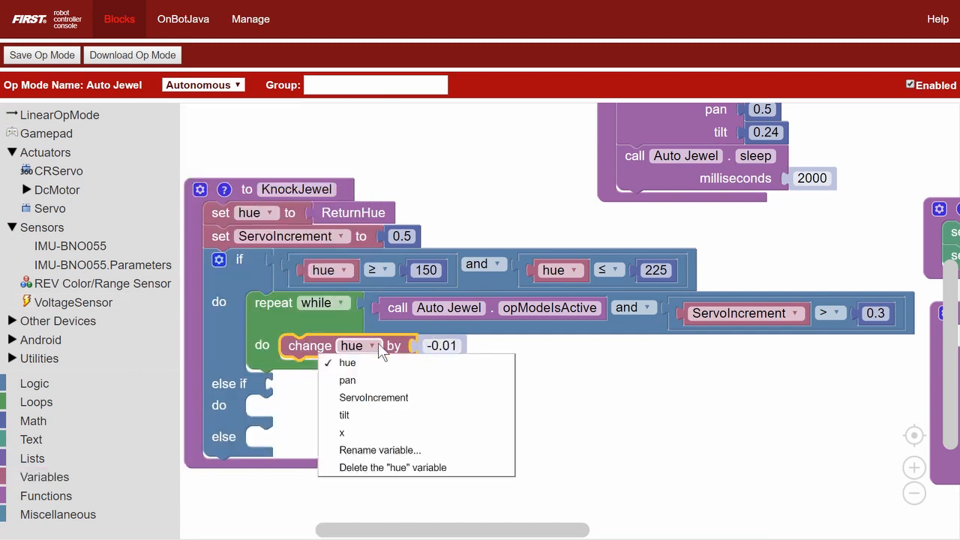
pyautogui.click(374, 398)
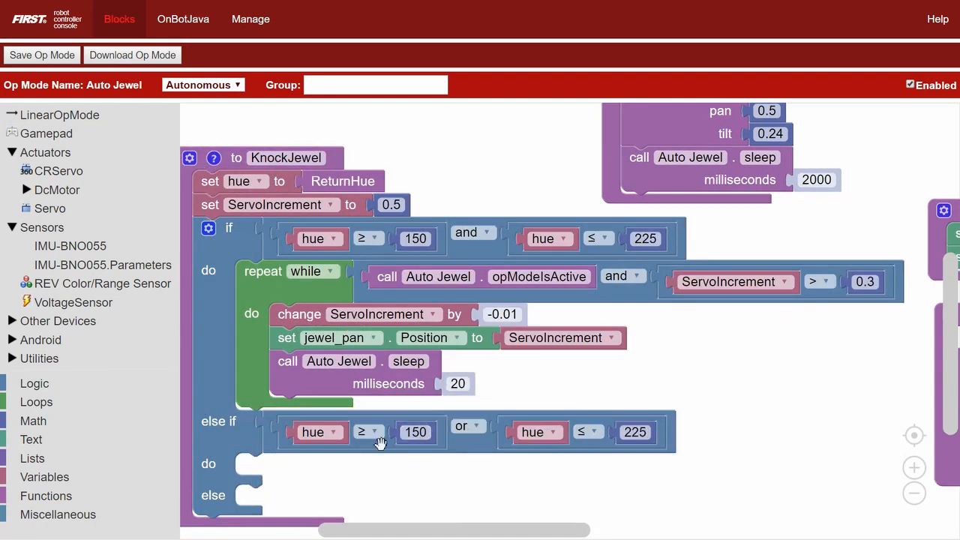
# Make the else-if test hue ≥ 340 or ≤ 30, and loop while ServoIncrement < 0.7.
pyautogui.click(415, 432)
pyautogui.write('340')
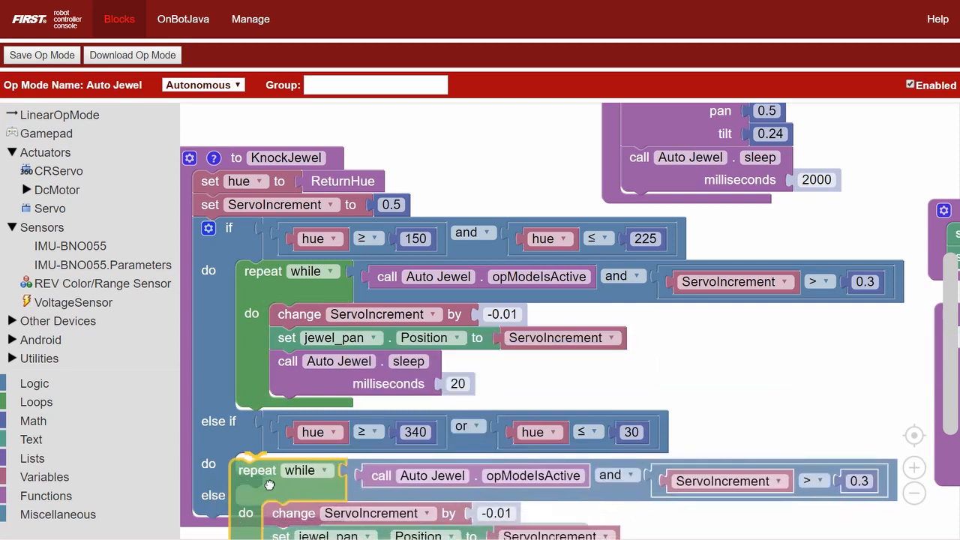
pyautogui.scroll(-3)
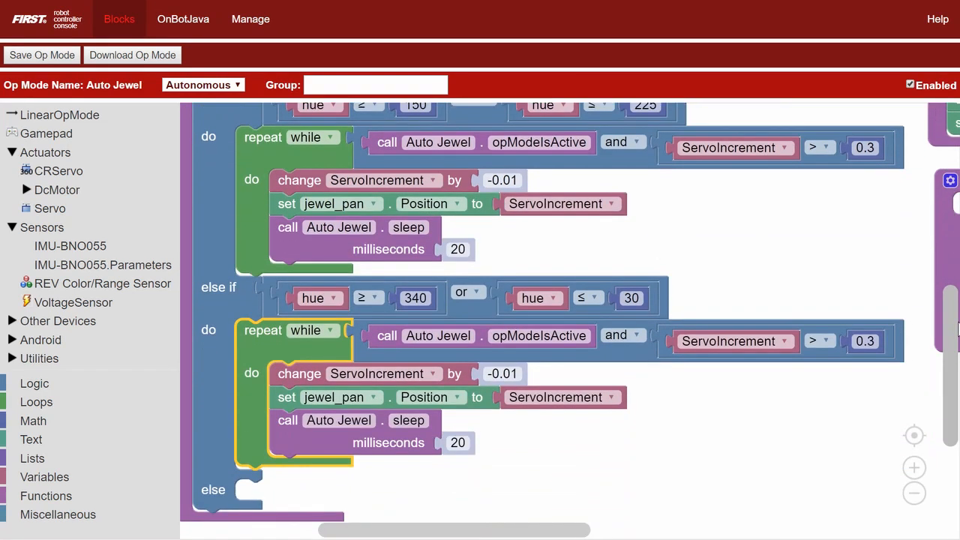
pyautogui.click(820, 341)
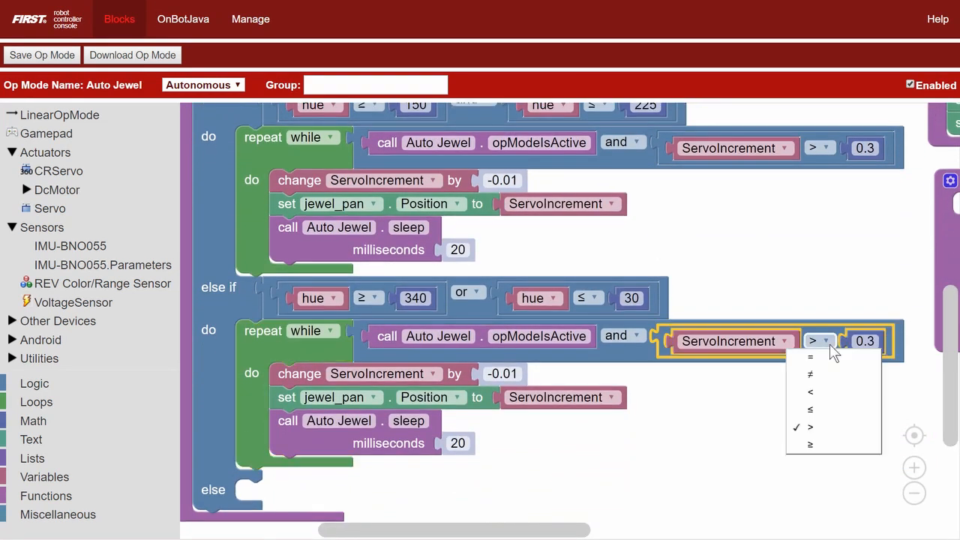
pyautogui.click(810, 391)
pyautogui.write('0.7')
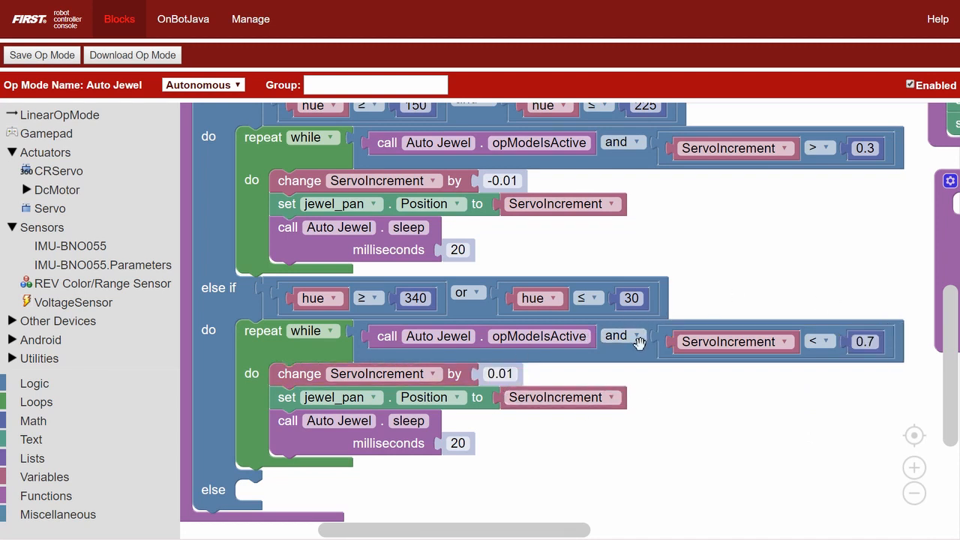
pyautogui.scroll(-3)
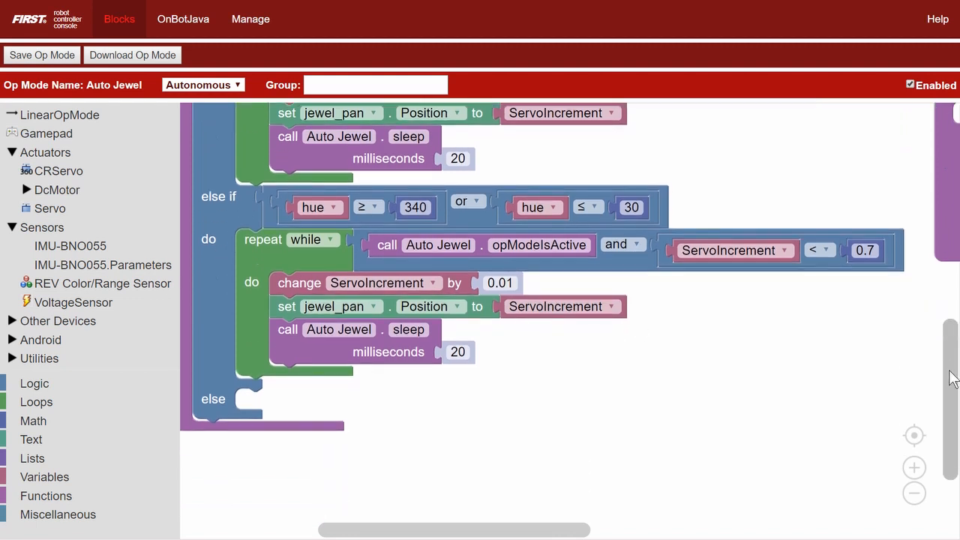
pyautogui.click(45, 495)
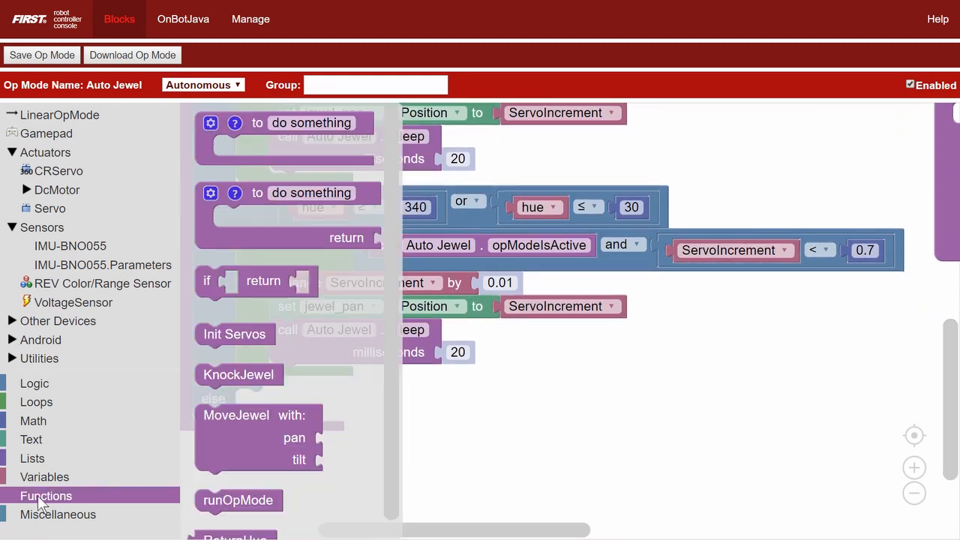
pyautogui.click(33, 420)
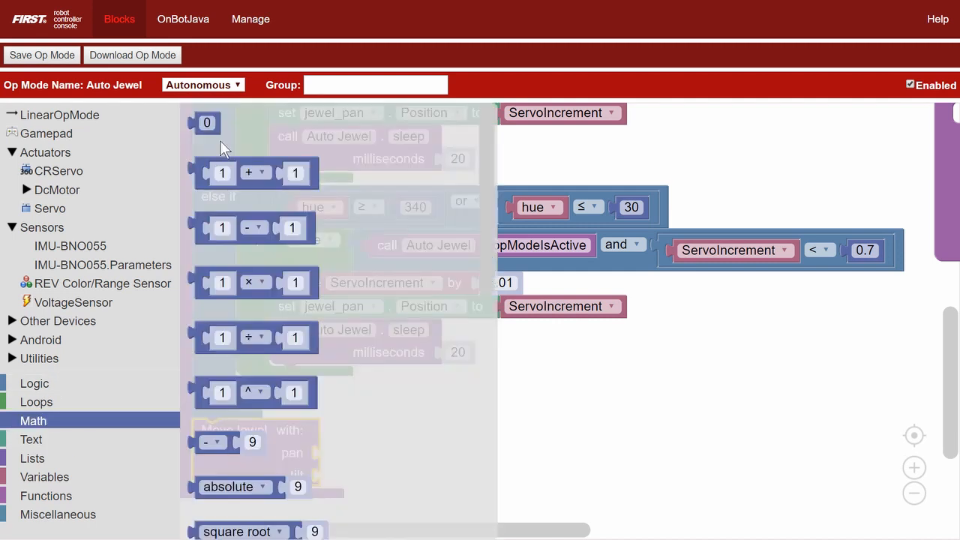